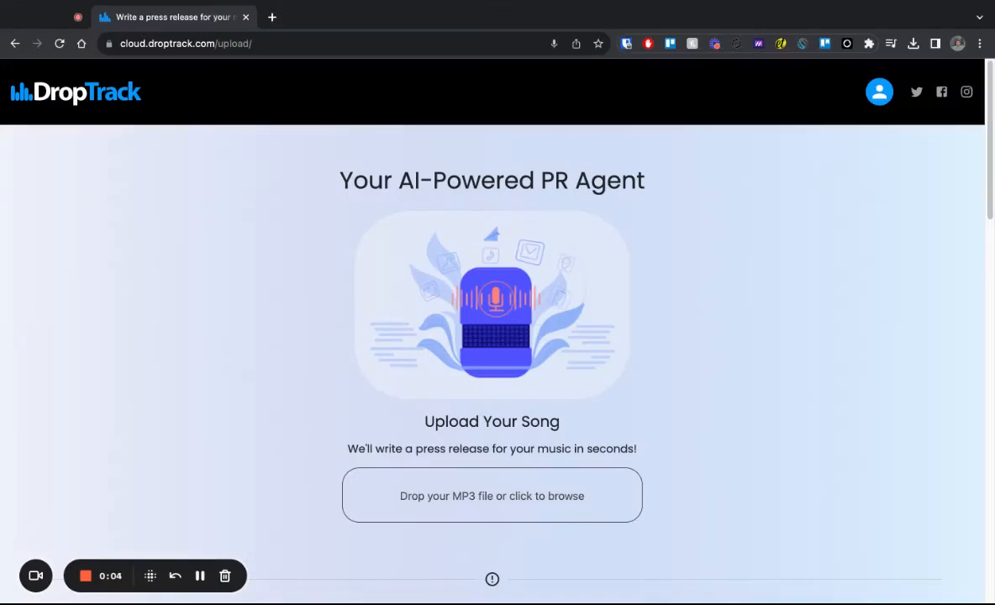
mouse_move(739, 265)
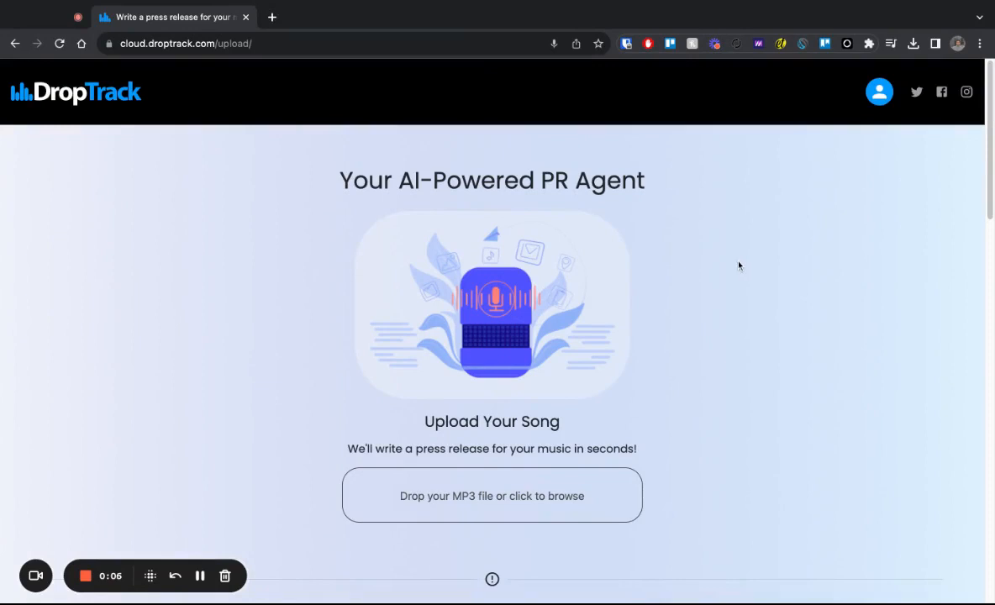
mouse_move(743, 255)
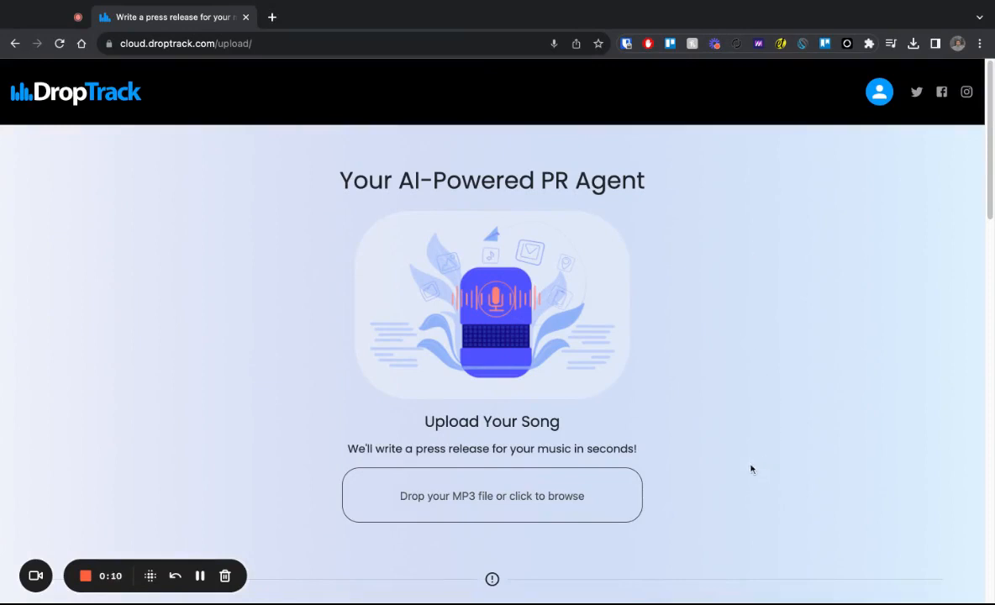
mouse_move(645, 529)
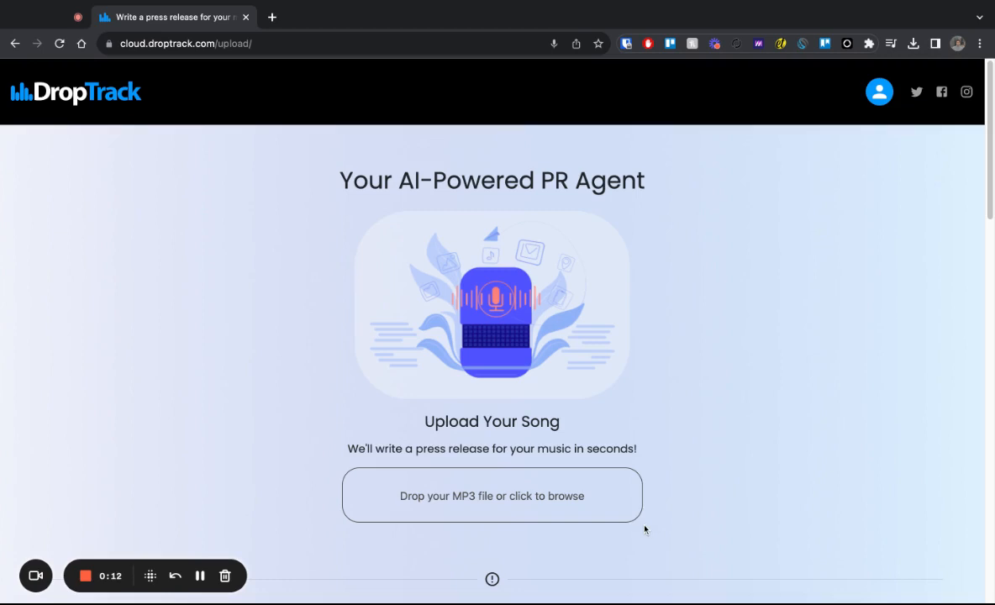
mouse_move(497, 496)
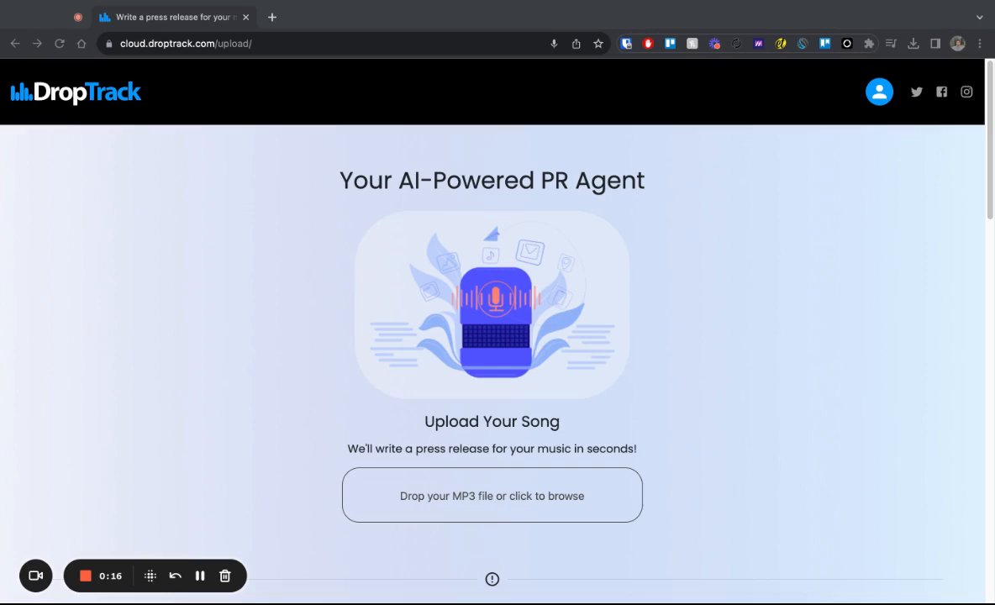
Step: Upload the 'Kill My Heart' MP3 so DropTrack analyses it as Electronic, 126 BPM, A minor
click(491, 494)
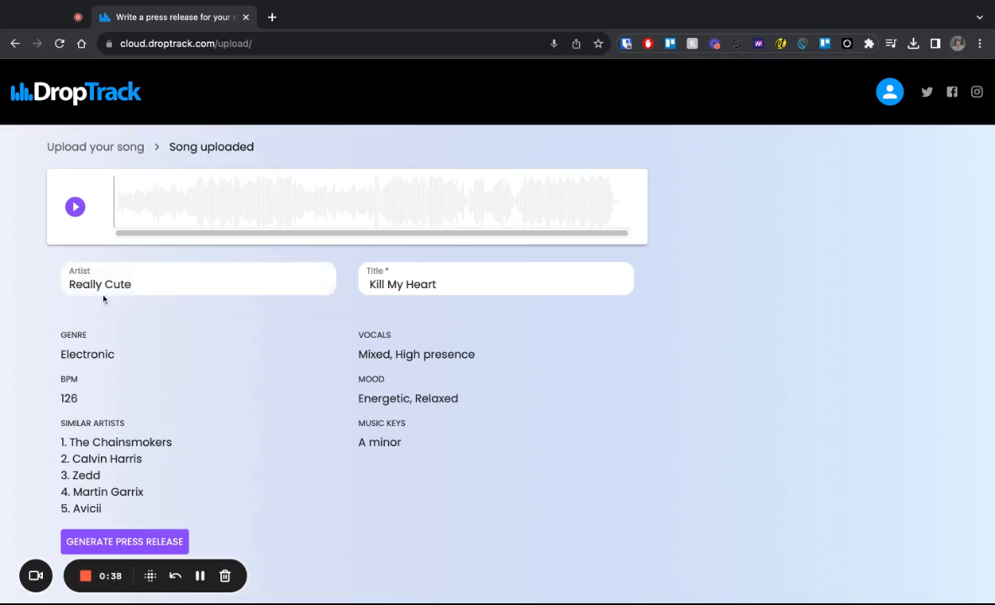
Step: Correct the artist to 'Really Cute Cats', check the 126 BPM, and generate the press release
text(C)
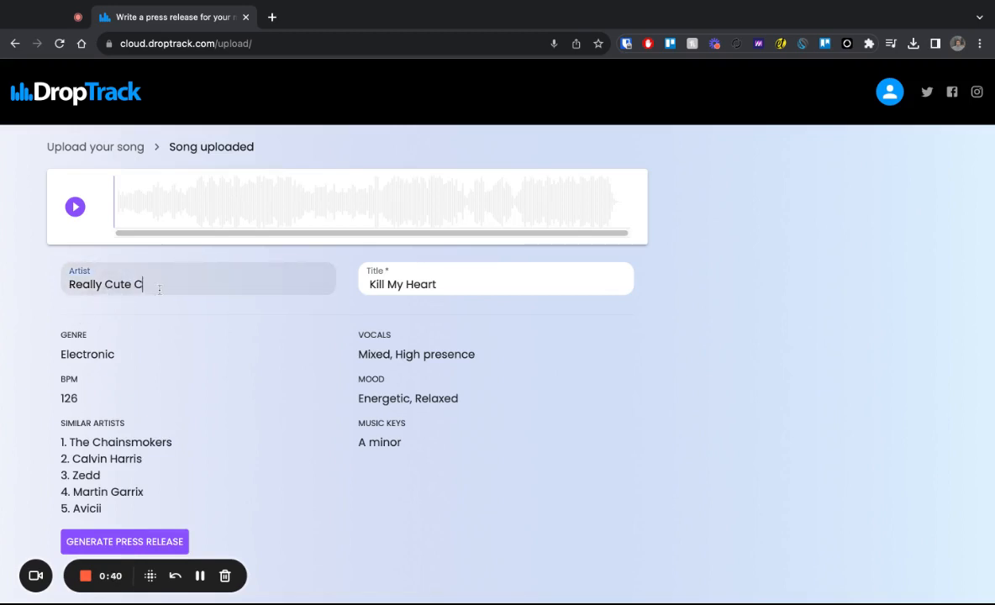
text(ats)
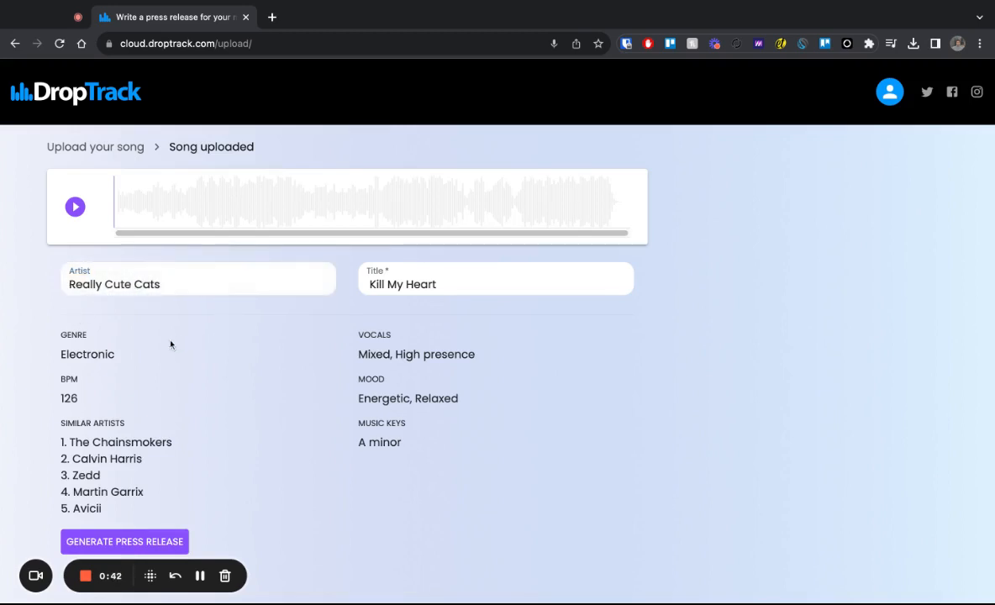
double_click(87, 353)
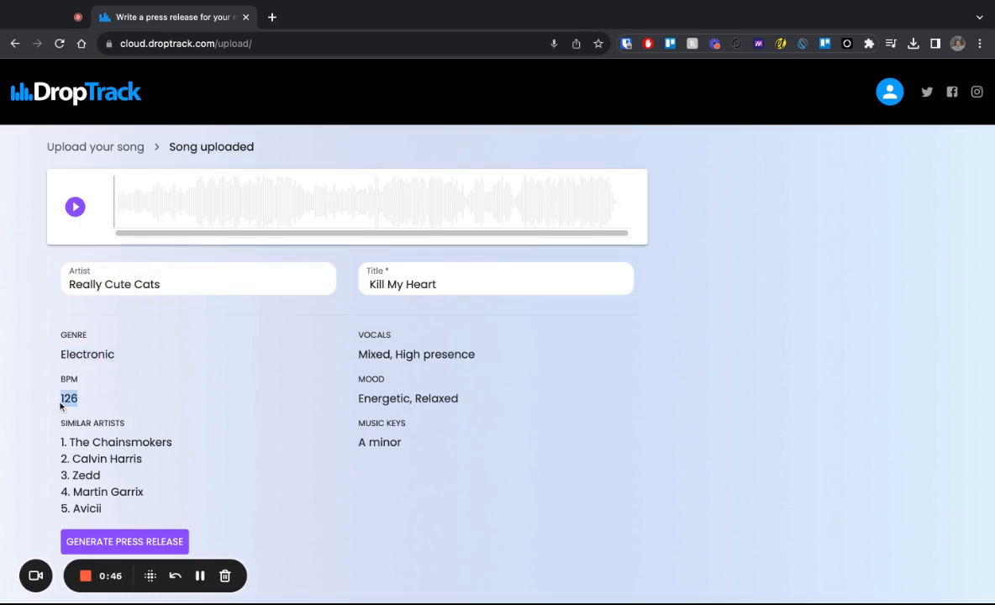
mouse_move(340, 362)
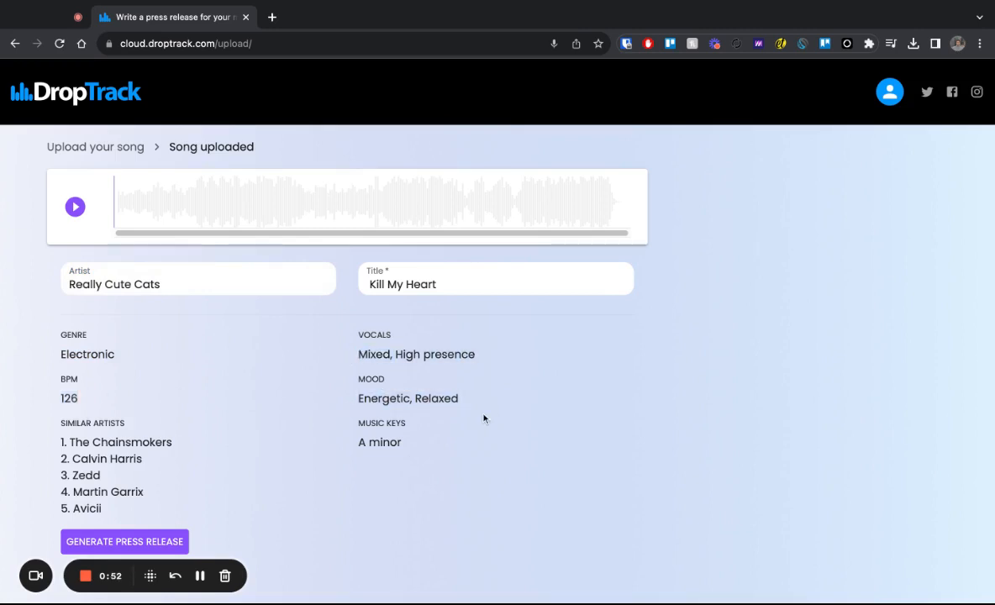
mouse_move(400, 464)
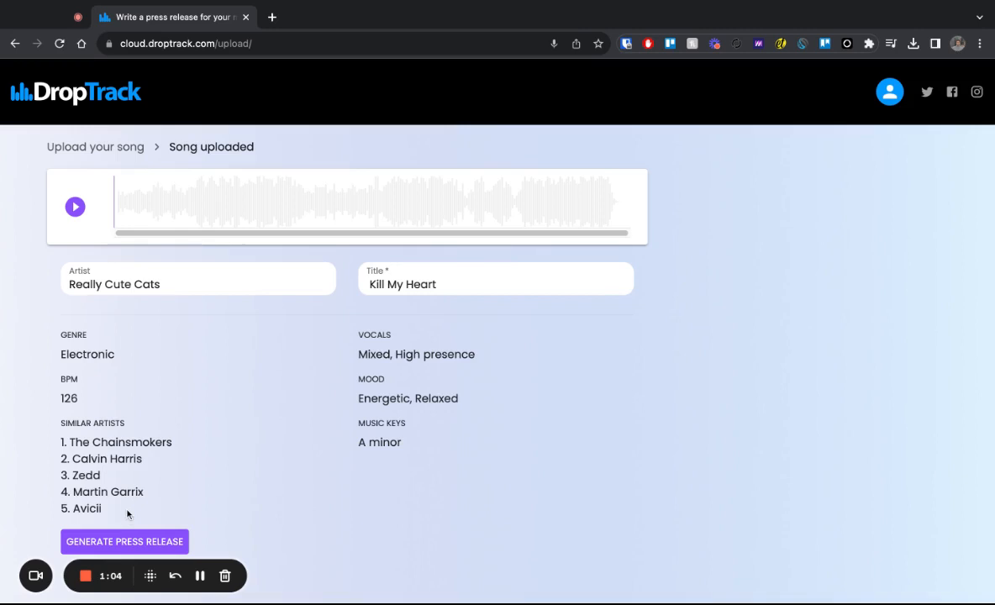
mouse_move(131, 521)
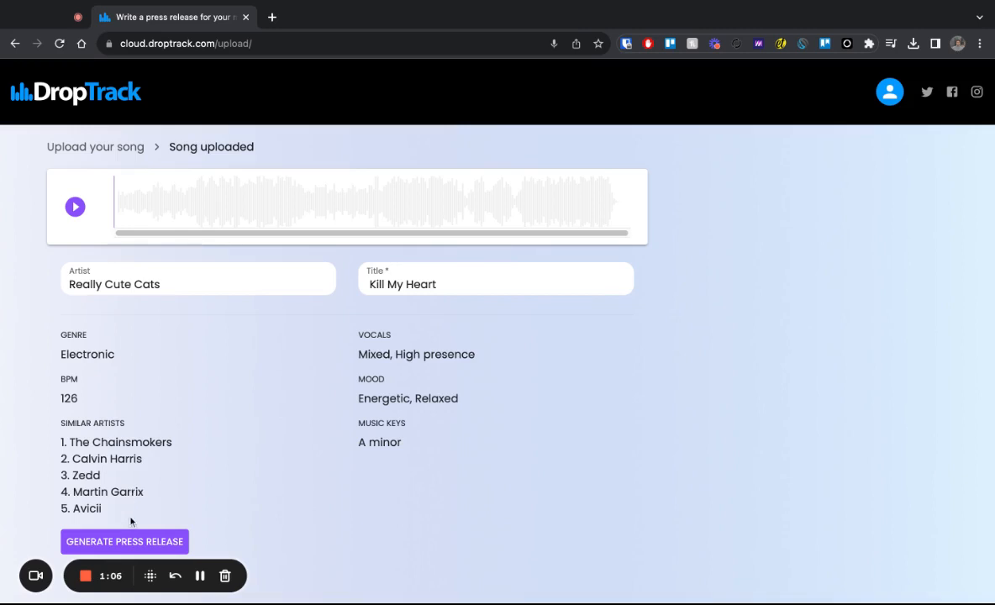
mouse_move(281, 529)
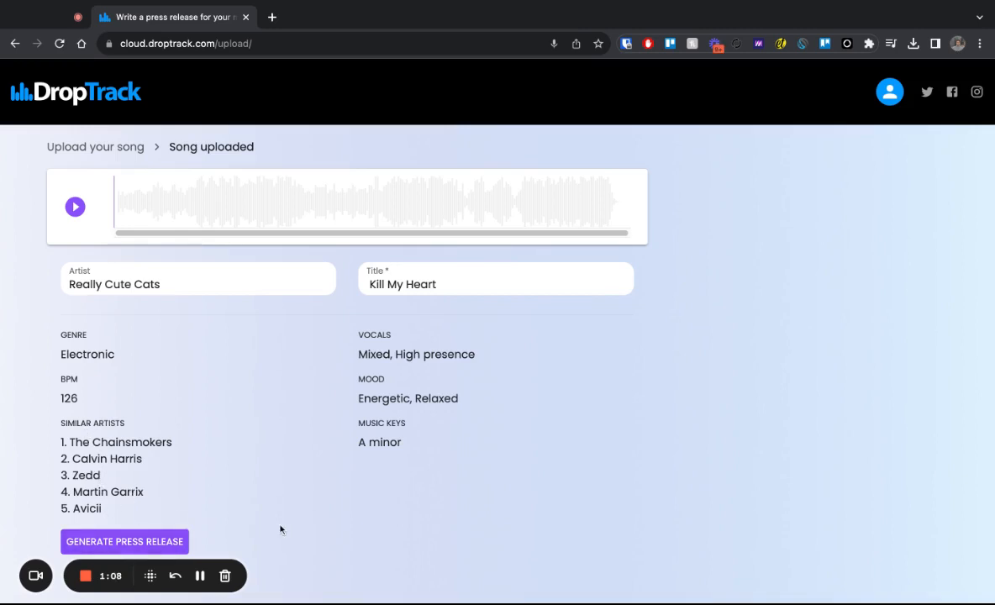
mouse_move(225, 531)
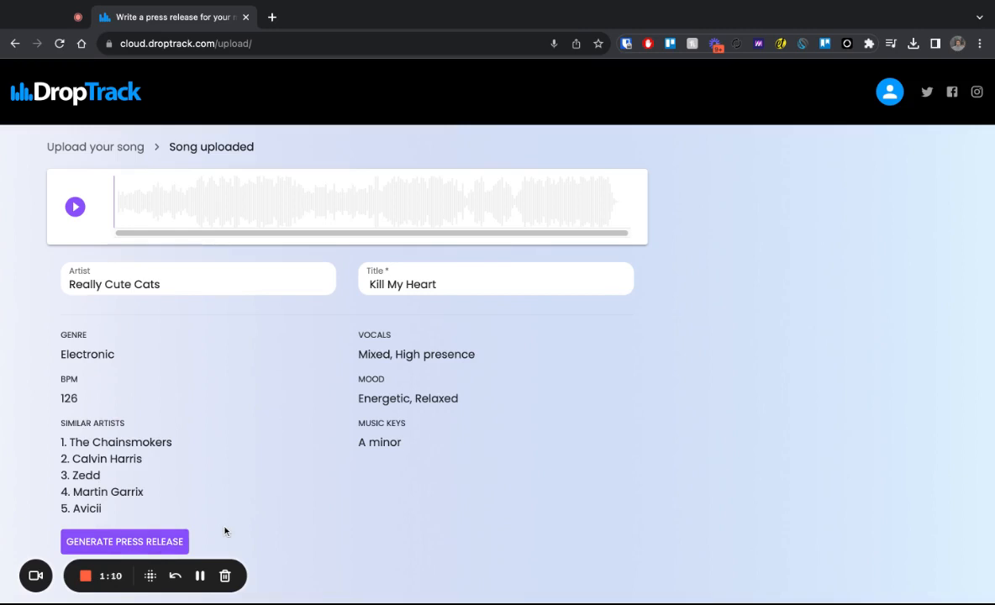
click(124, 541)
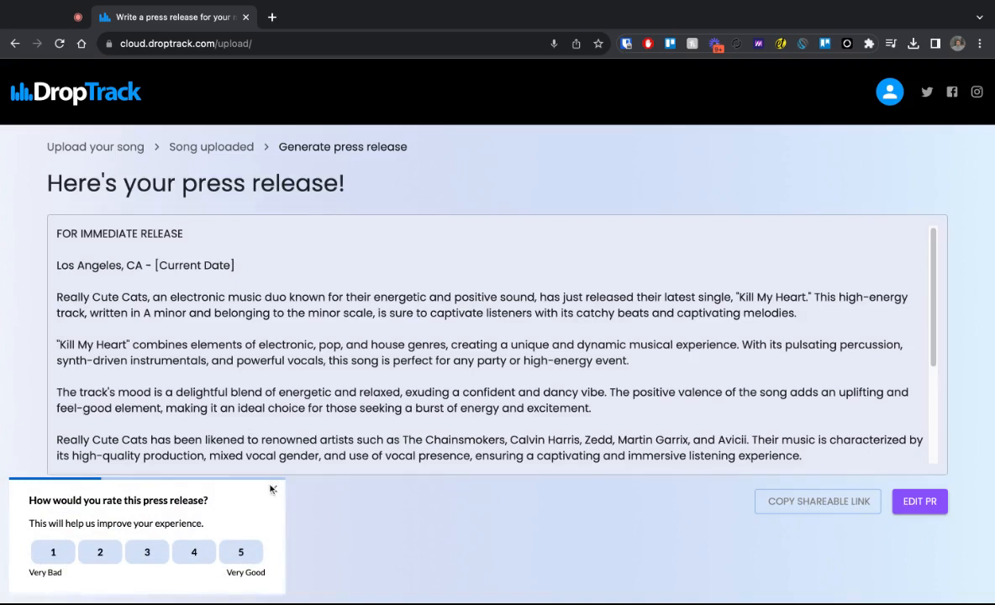
Step: Dismiss the rating prompt and read through the generated 'Kill My Heart' press release
click(272, 489)
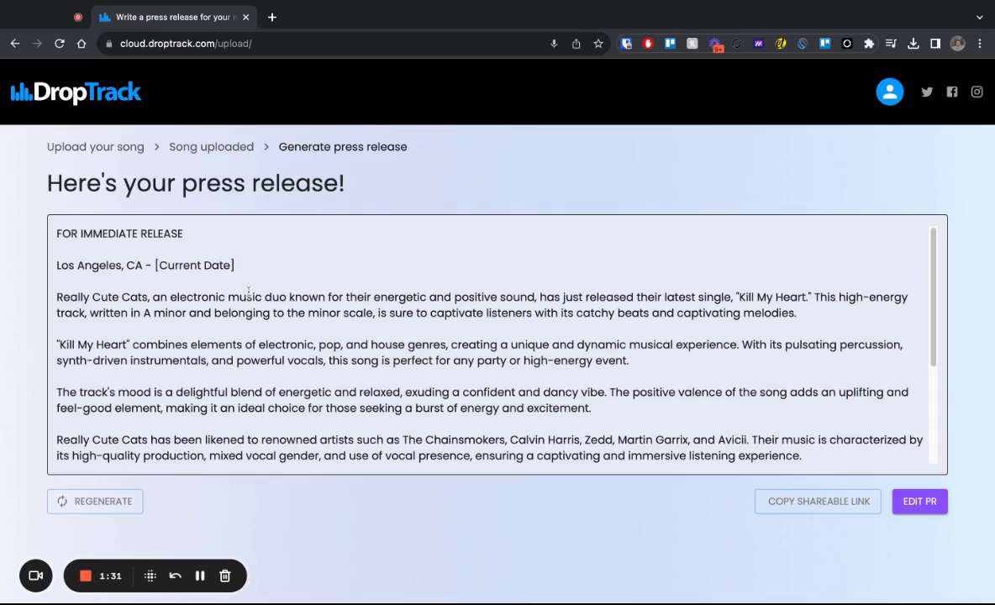
scroll(down, 3)
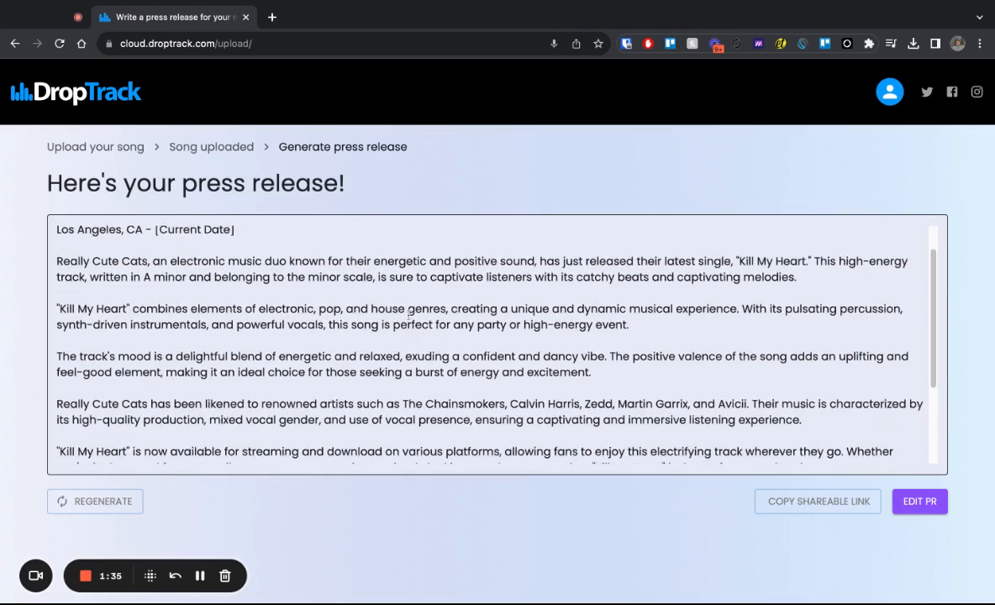
scroll(down, 3)
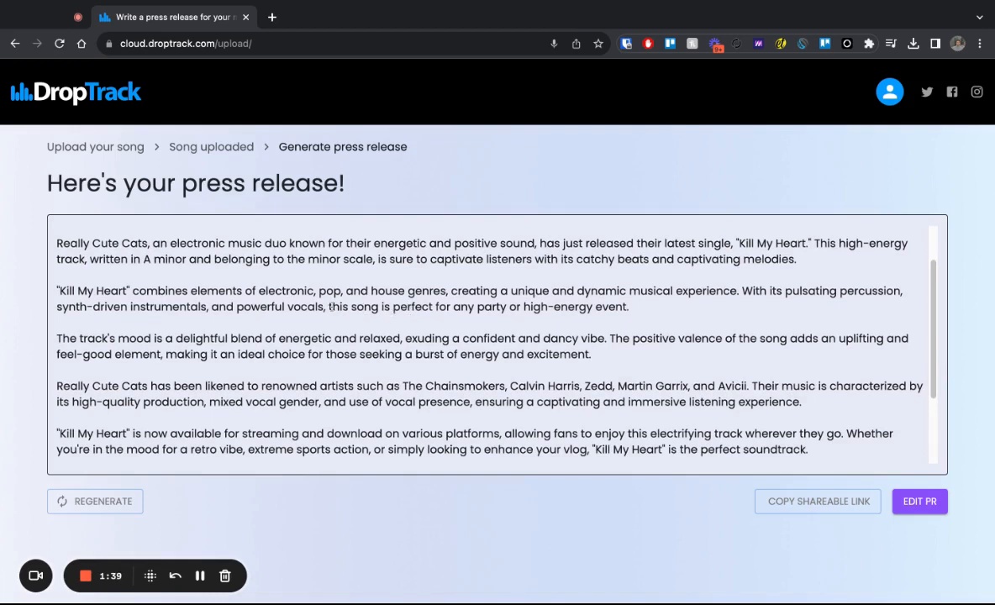
scroll(down, 3)
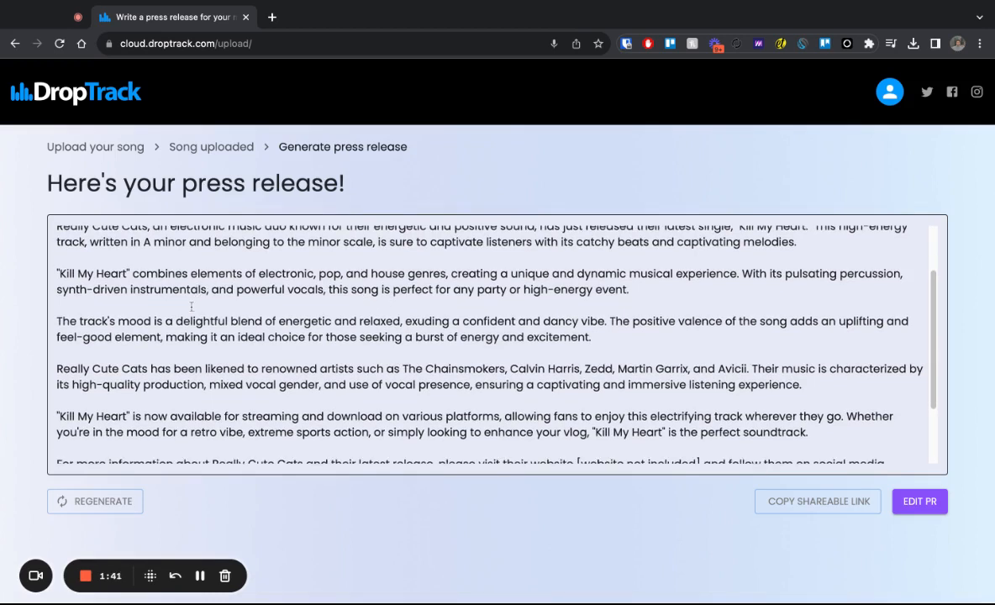
scroll(down, 3)
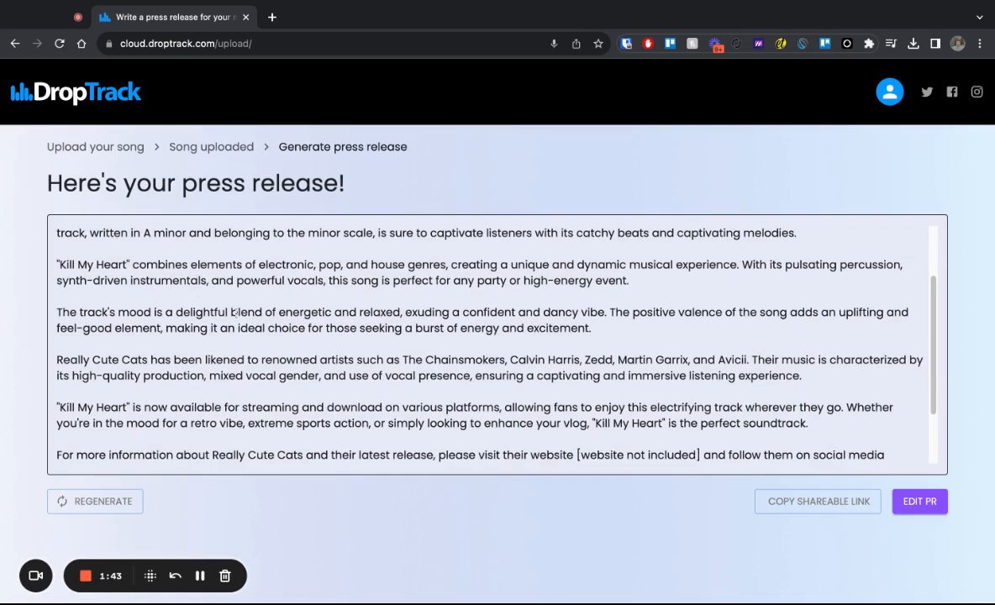
double_click(411, 360)
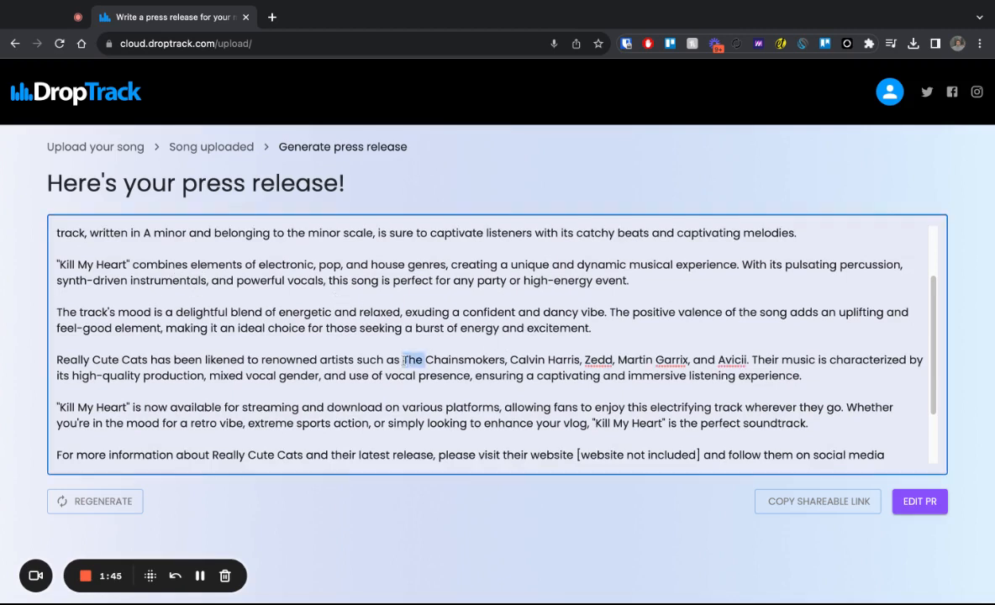
scroll(down, 3)
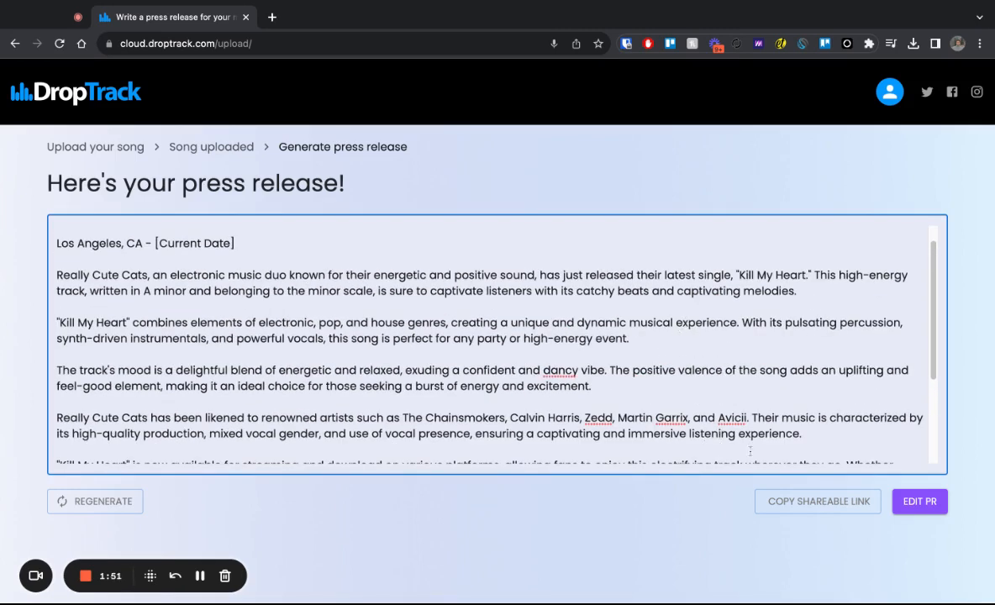
Step: Copy the press release's shareable short link and paste it into a new browser tab
click(816, 501)
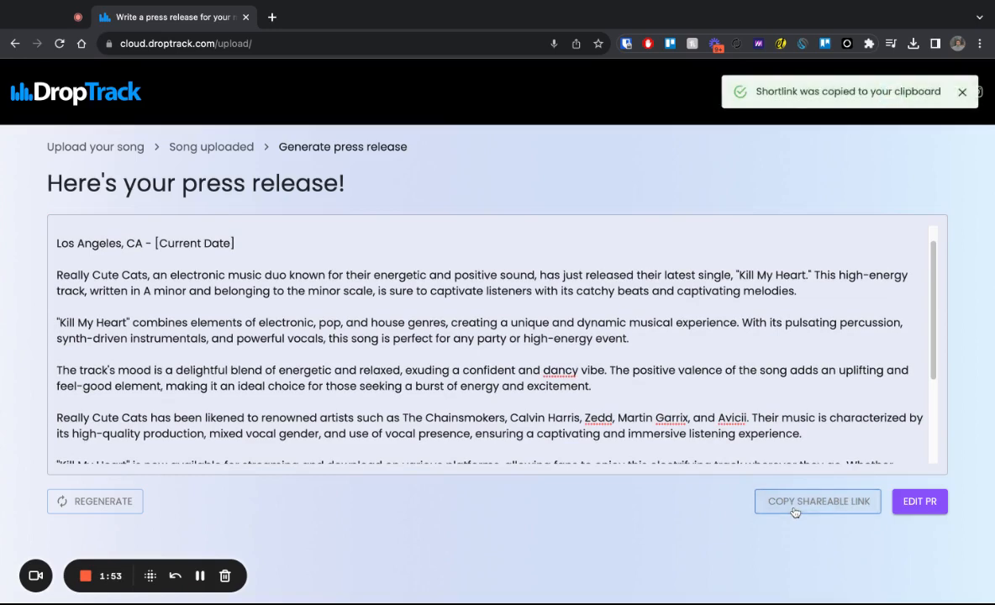
click(272, 17)
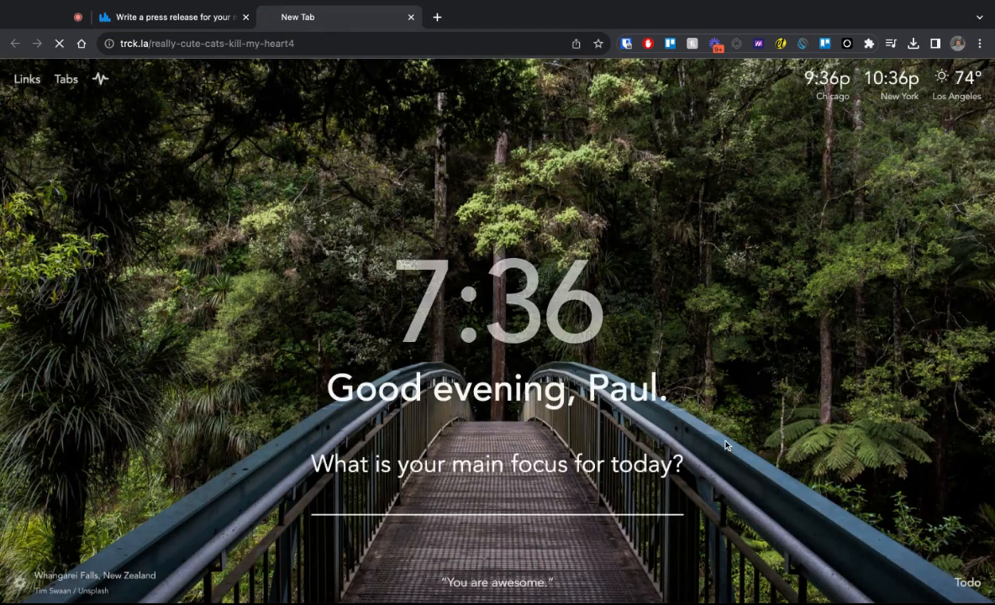